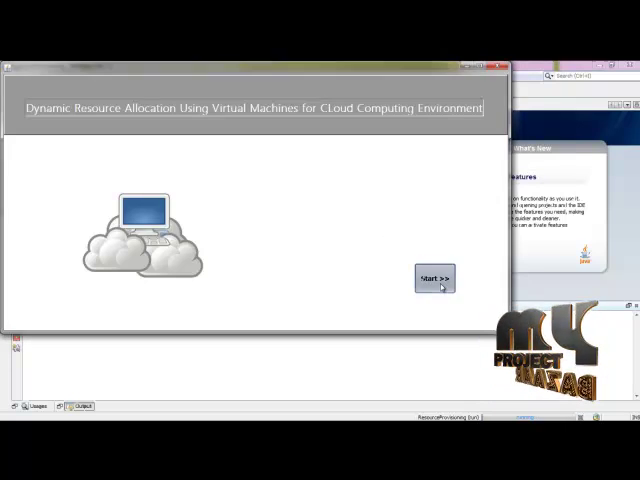
Start the simulation and create the data centers and brokers with the entered counts.
{"action": "left_click", "coordinate": [436, 278]}
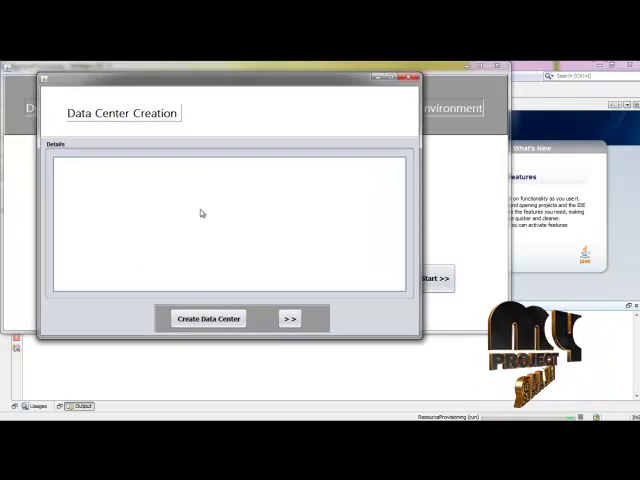
{"action": "left_click", "coordinate": [208, 318]}
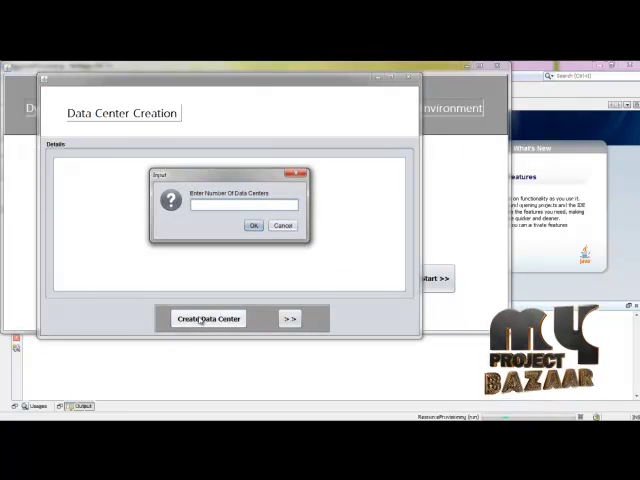
{"action": "left_click", "coordinate": [252, 224]}
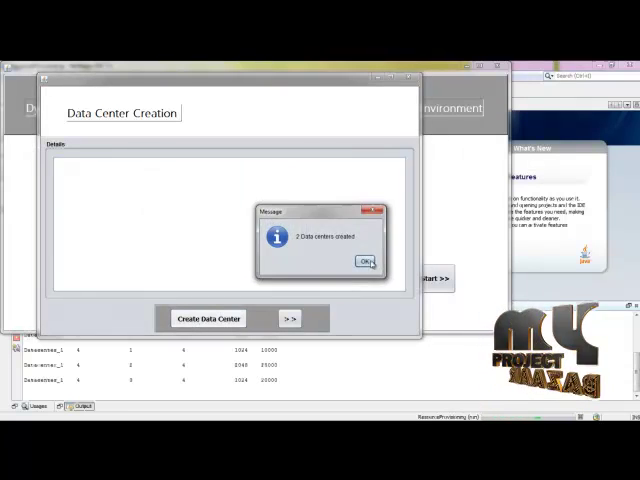
{"action": "left_click", "coordinate": [364, 260]}
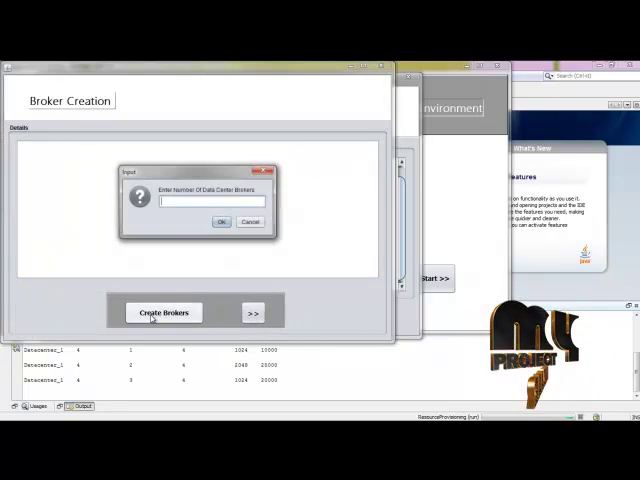
{"action": "left_click", "coordinate": [222, 222]}
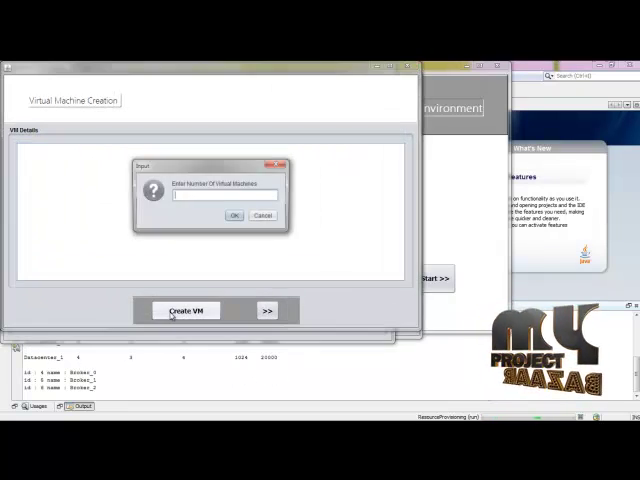
Create the virtual machines and submit them to their brokers.
{"action": "left_click", "coordinate": [232, 216]}
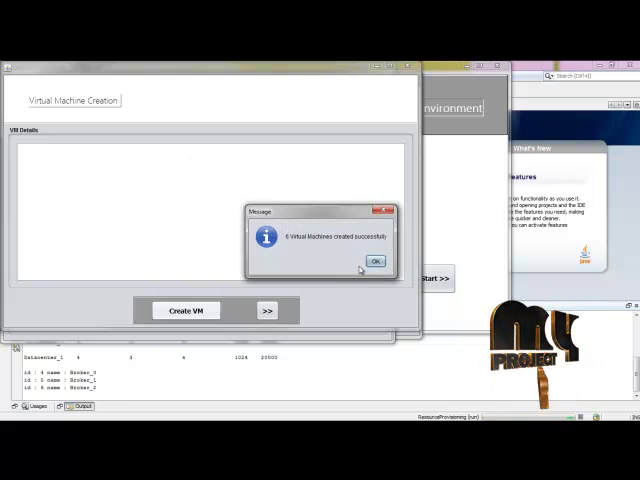
{"action": "left_click", "coordinate": [376, 260]}
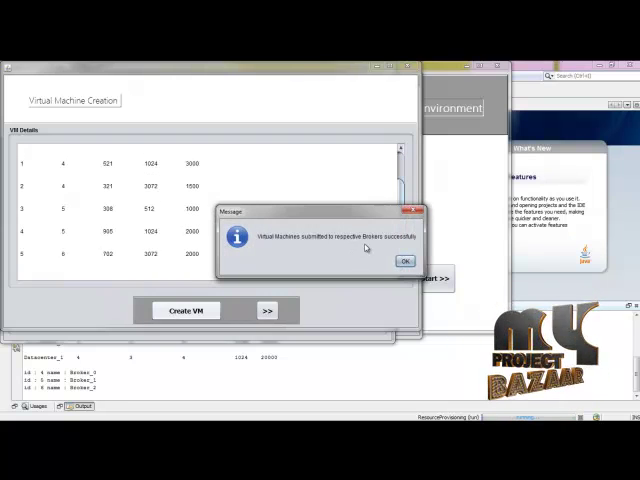
{"action": "left_click", "coordinate": [404, 262]}
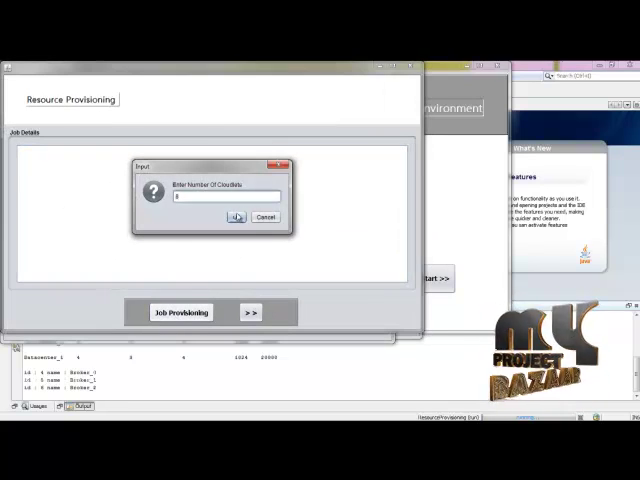
Provision the cloudlet jobs and run the load analysis on the VMs.
{"action": "left_click", "coordinate": [236, 216]}
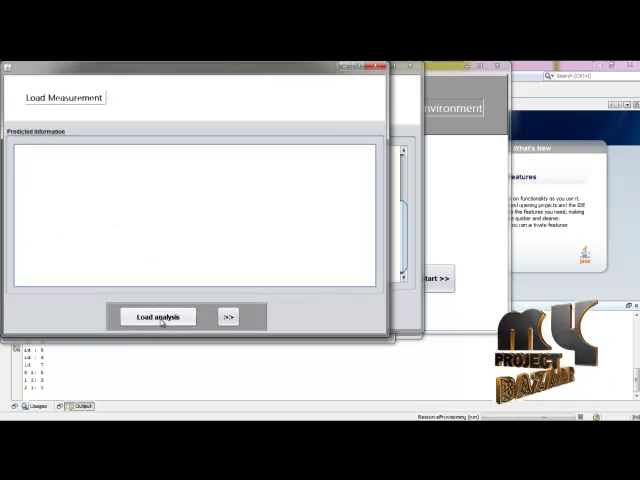
{"action": "left_click", "coordinate": [156, 316]}
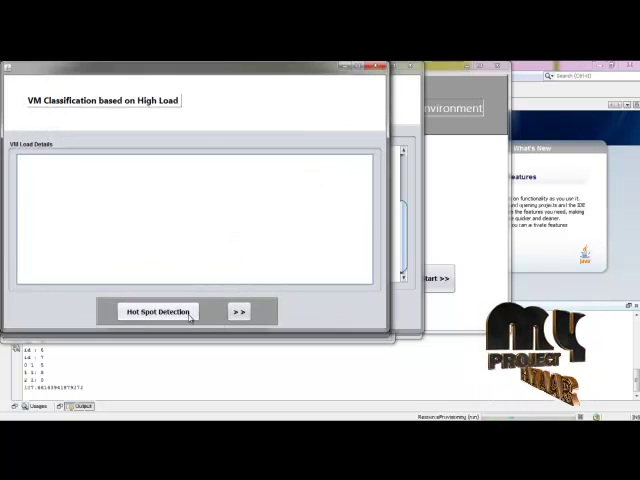
Detect the overloaded hot-spot and underloaded cold-spot virtual machines.
{"action": "left_click", "coordinate": [156, 312]}
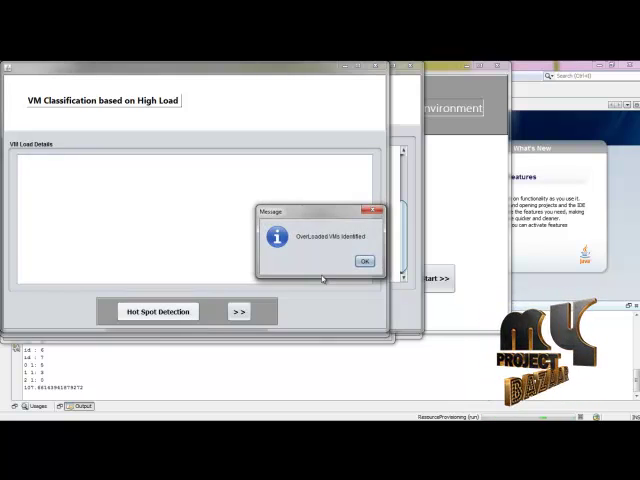
{"action": "left_click", "coordinate": [364, 260]}
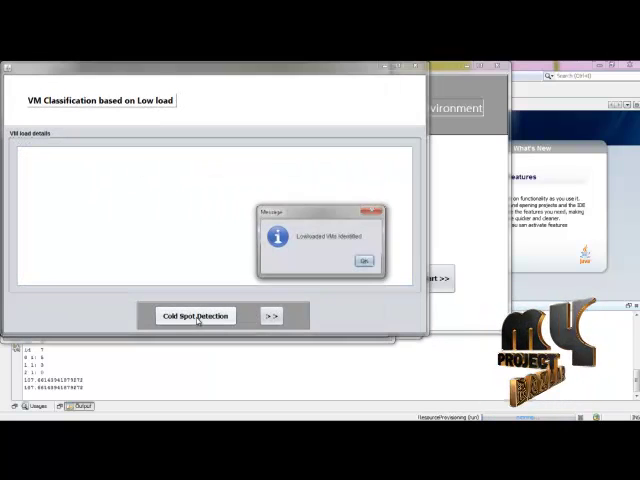
{"action": "left_click", "coordinate": [362, 260]}
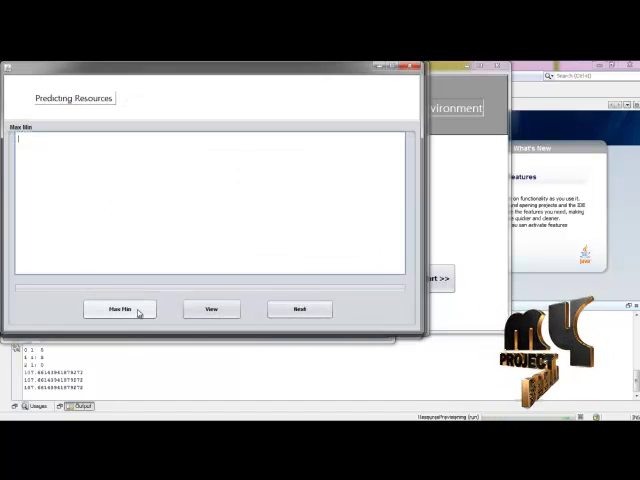
Schedule the loads with the Maximin scheduler and confirm success.
{"action": "left_click", "coordinate": [120, 308]}
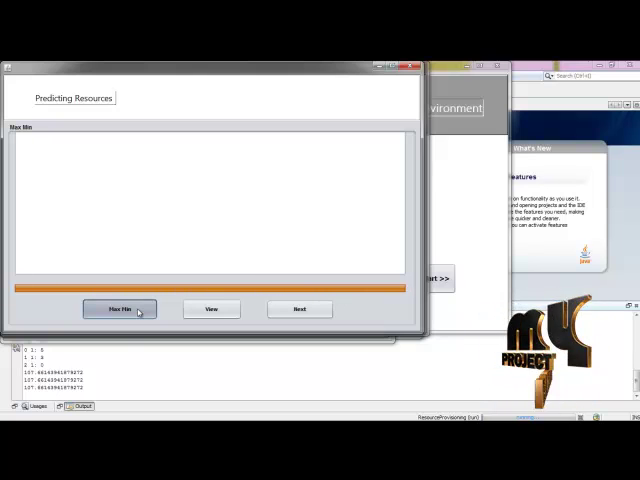
{"action": "left_click", "coordinate": [120, 308]}
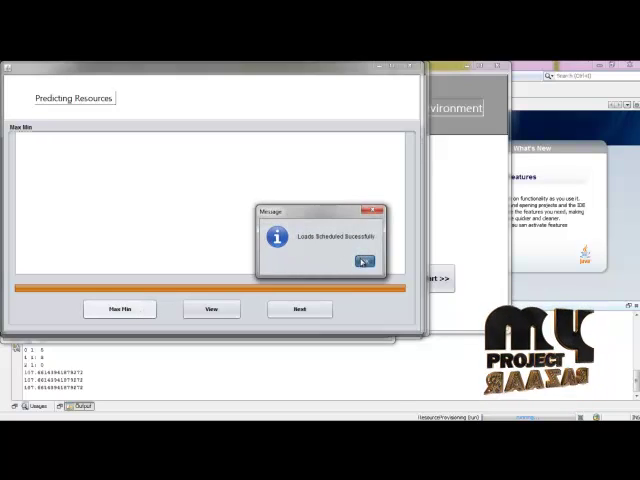
{"action": "left_click", "coordinate": [360, 260]}
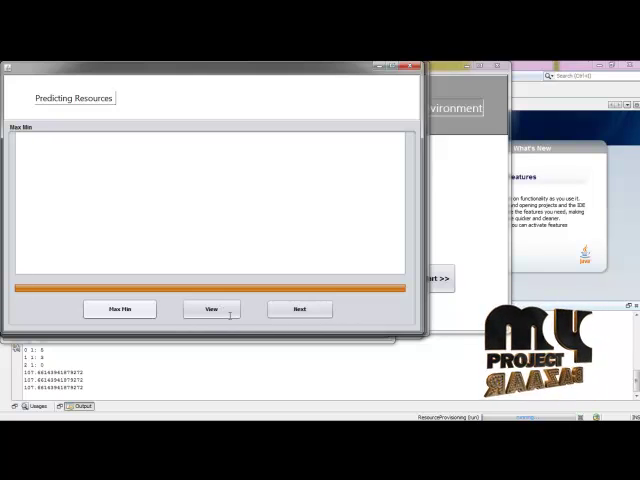
View the Maximin VM load table and continue to Black-Gray scheduling.
{"action": "left_click", "coordinate": [212, 308]}
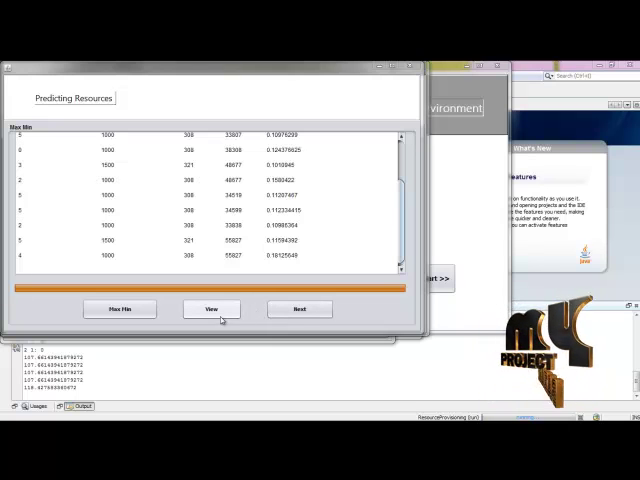
{"action": "left_click", "coordinate": [300, 308]}
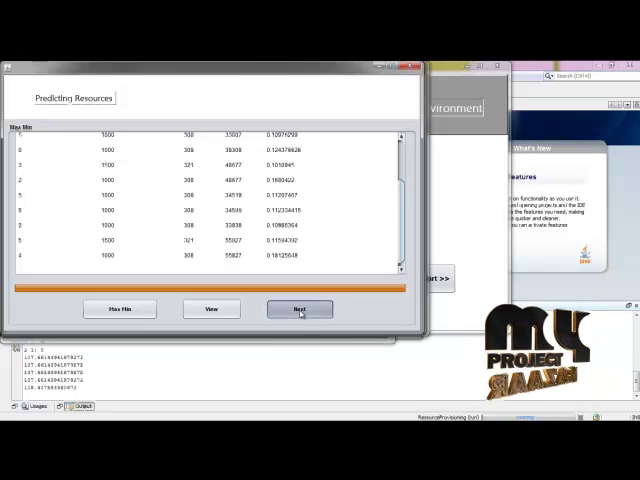
{"action": "left_click", "coordinate": [300, 308]}
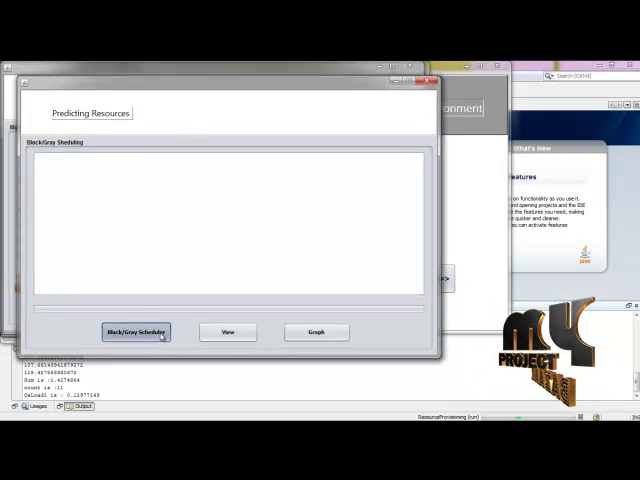
Schedule the loads with the Black-Gray scheduler and confirm success.
{"action": "left_click", "coordinate": [136, 332]}
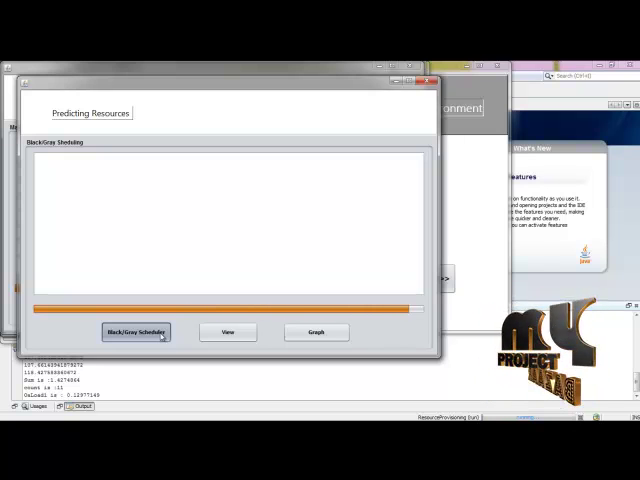
{"action": "left_click", "coordinate": [136, 332]}
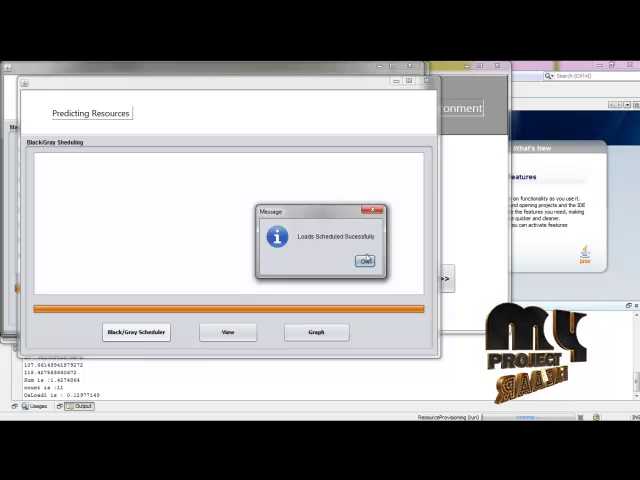
{"action": "left_click", "coordinate": [364, 260]}
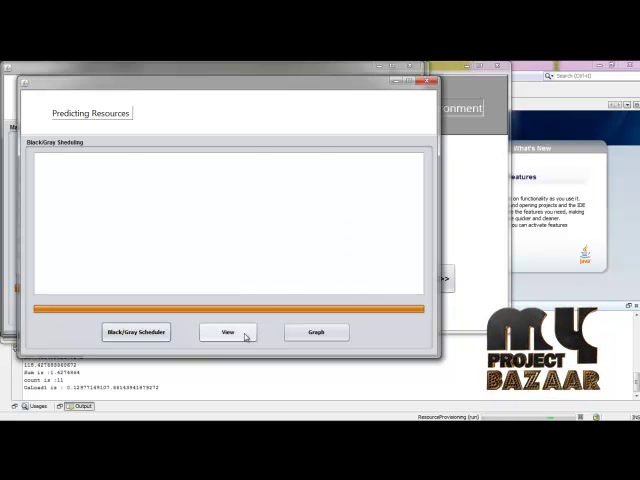
View the Black-Gray VM load table and plot the TotalLoad bar chart.
{"action": "left_click", "coordinate": [228, 332]}
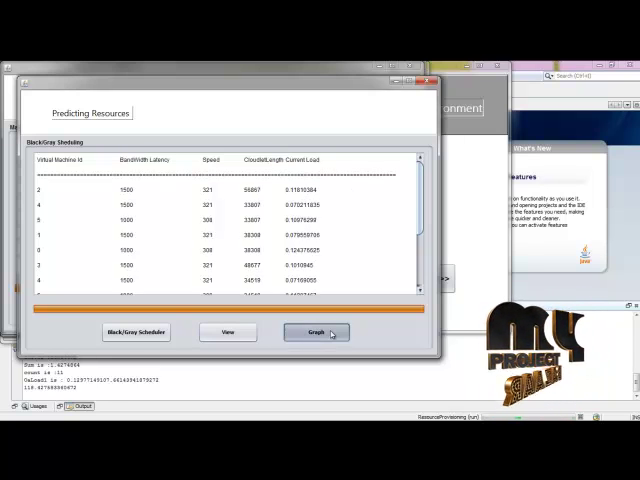
{"action": "left_click", "coordinate": [316, 332]}
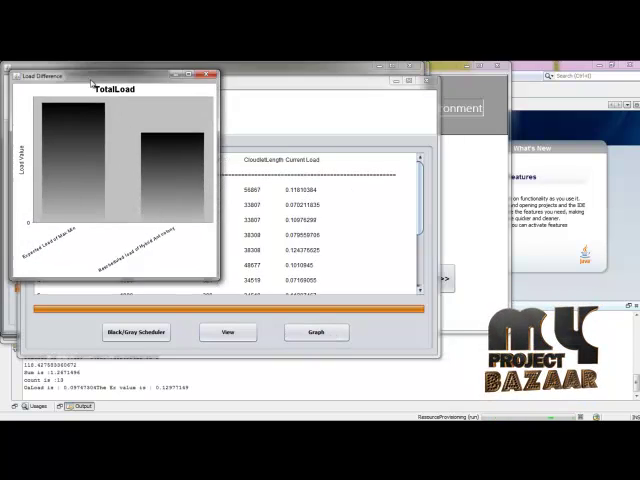